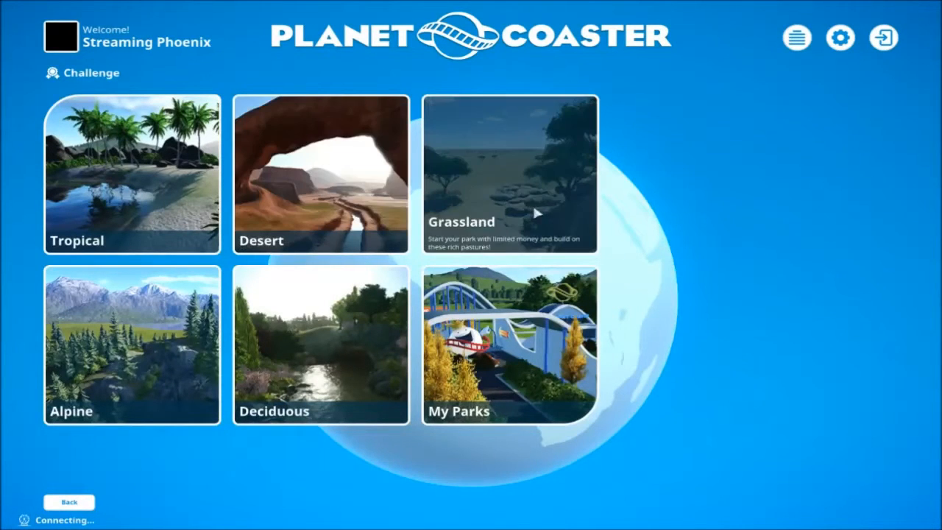
# Choose the Grassland map to start a new challenge park.
pyautogui.click(509, 173)
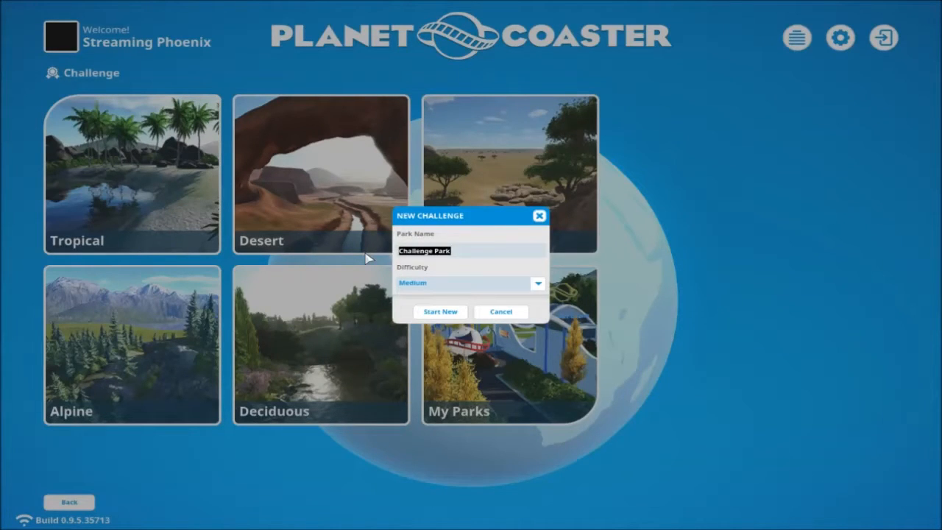
# Name the park 'grasslands' and start it at Medium difficulty.
pyautogui.write('grass')
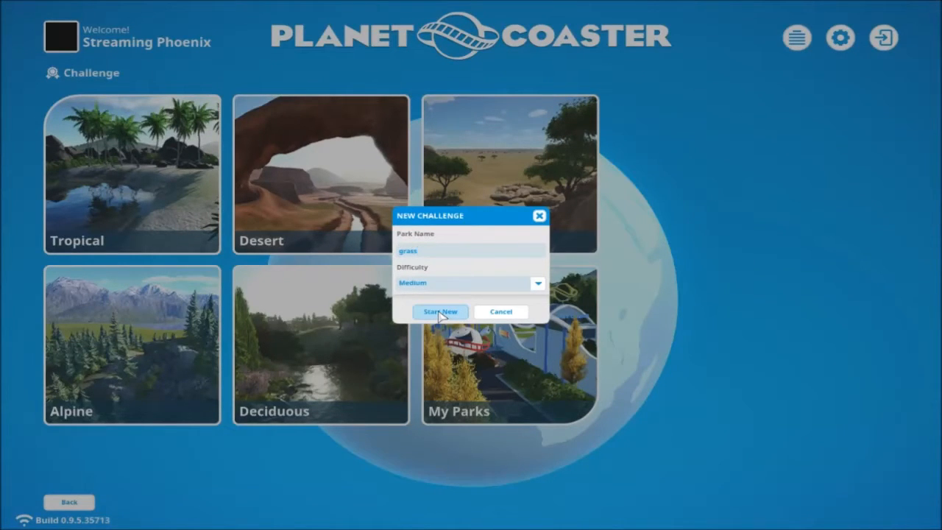
pyautogui.moveTo(447, 266)
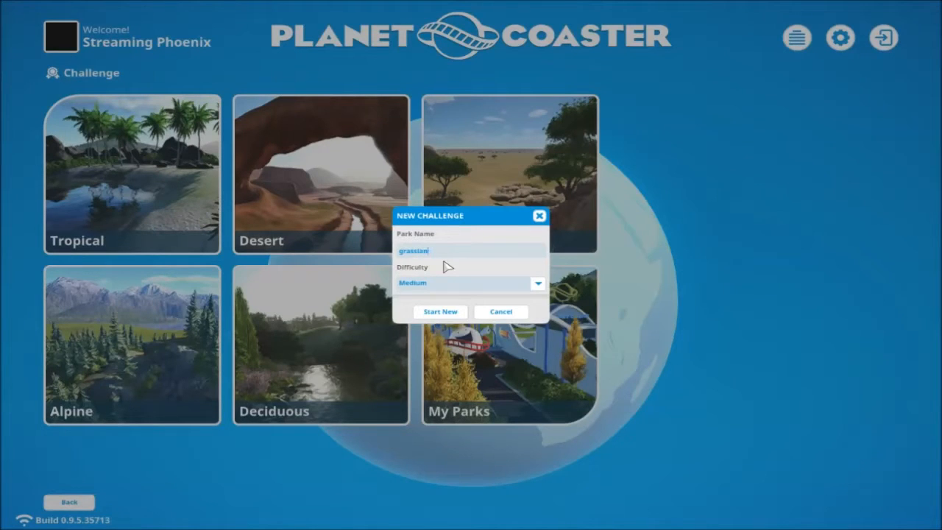
pyautogui.write('ds')
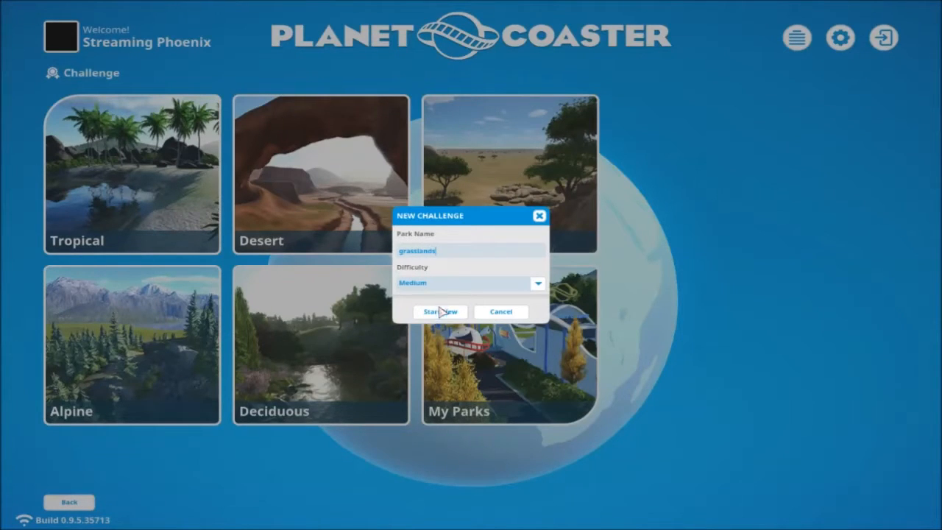
pyautogui.click(440, 312)
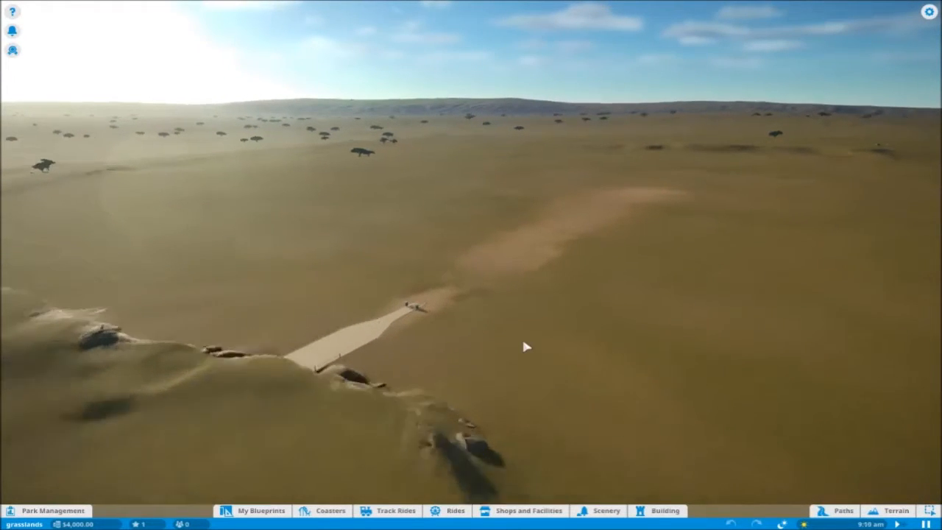
# Browse the Paths, Shops and Rides catalogues, dismiss the controls help, and pick the Psychola ride.
pyautogui.click(834, 511)
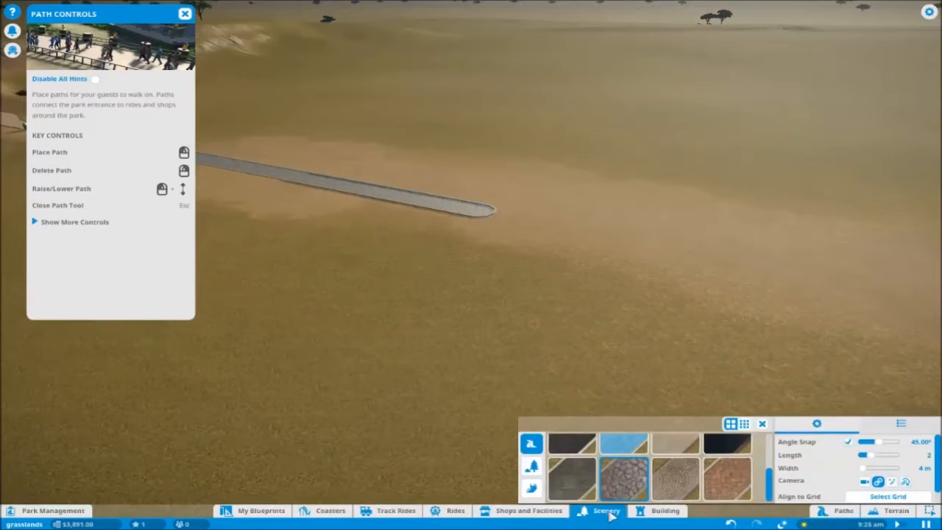
pyautogui.click(521, 510)
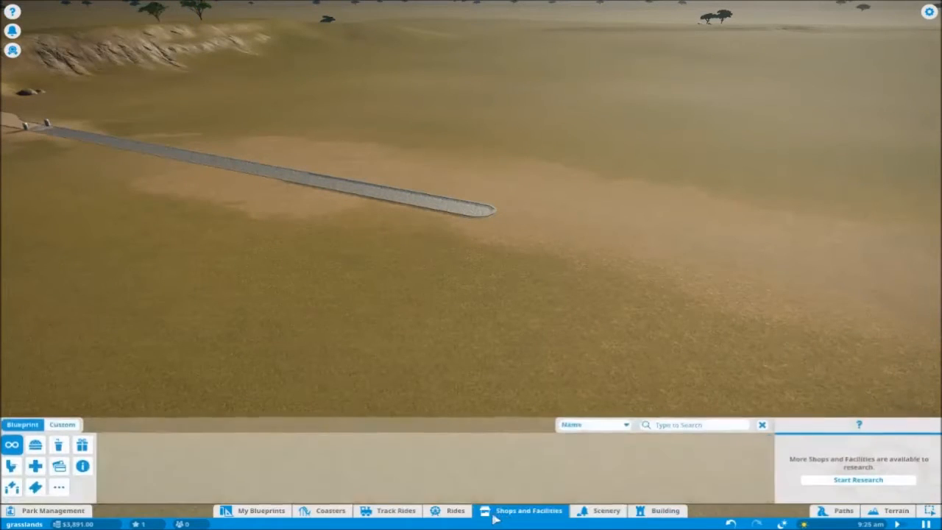
pyautogui.click(455, 511)
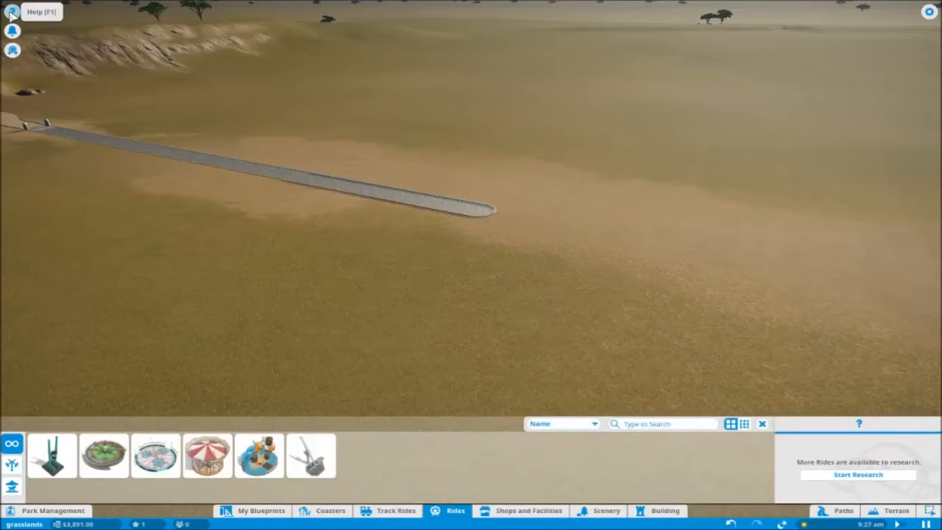
pyautogui.click(10, 12)
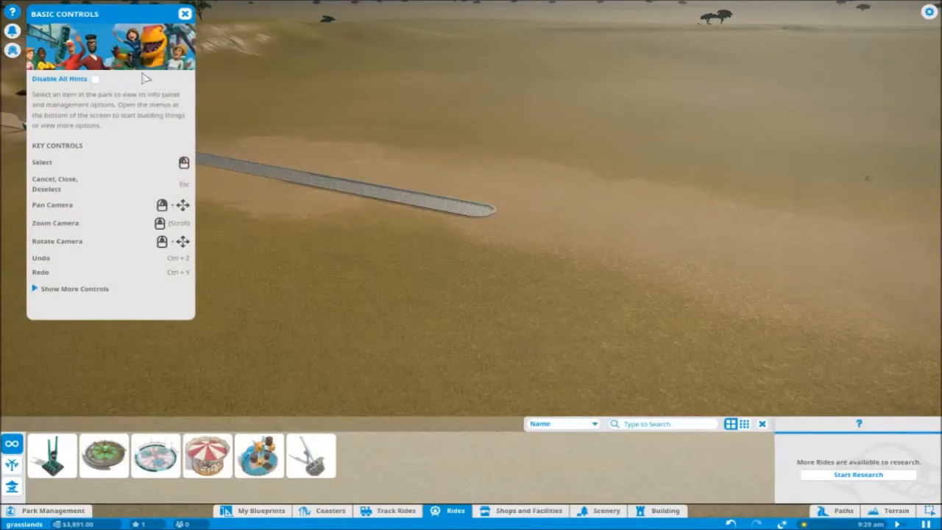
pyautogui.click(185, 13)
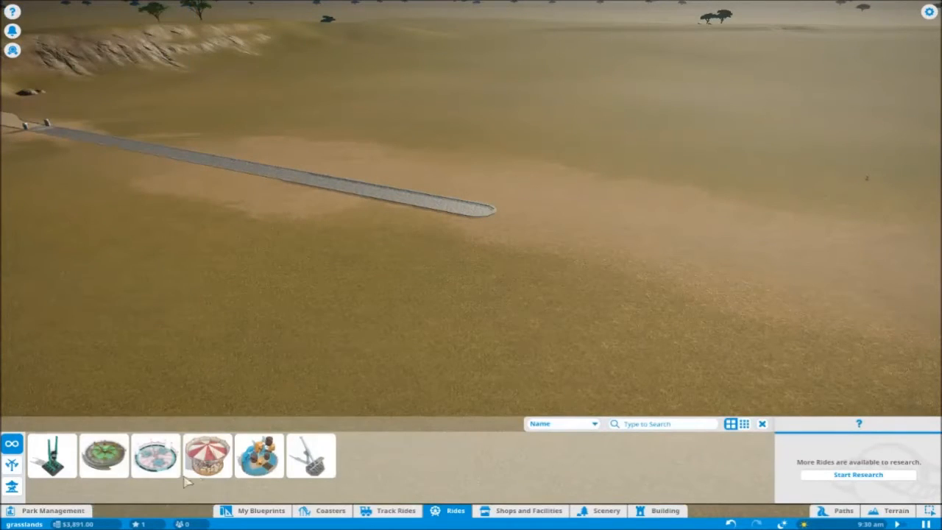
pyautogui.click(103, 457)
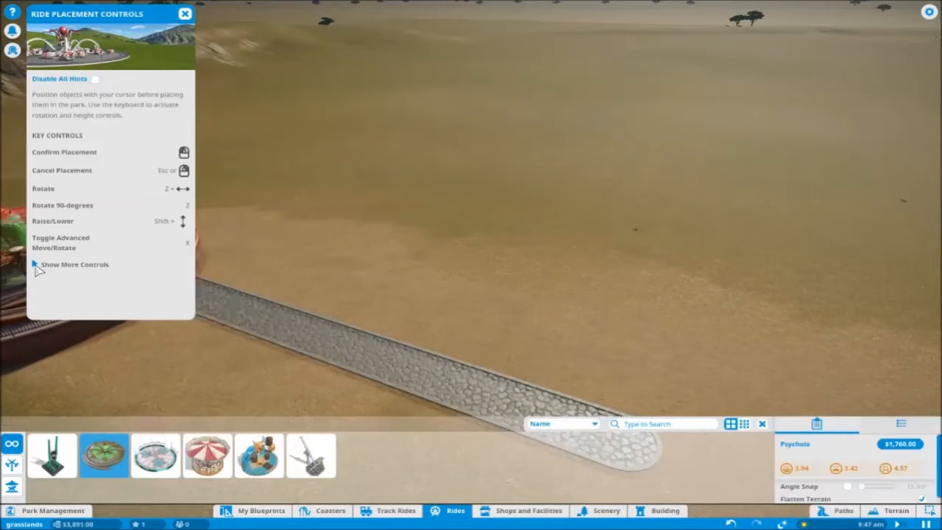
# Set the Psychola down beside the main path with its entrance and exit.
pyautogui.click(73, 264)
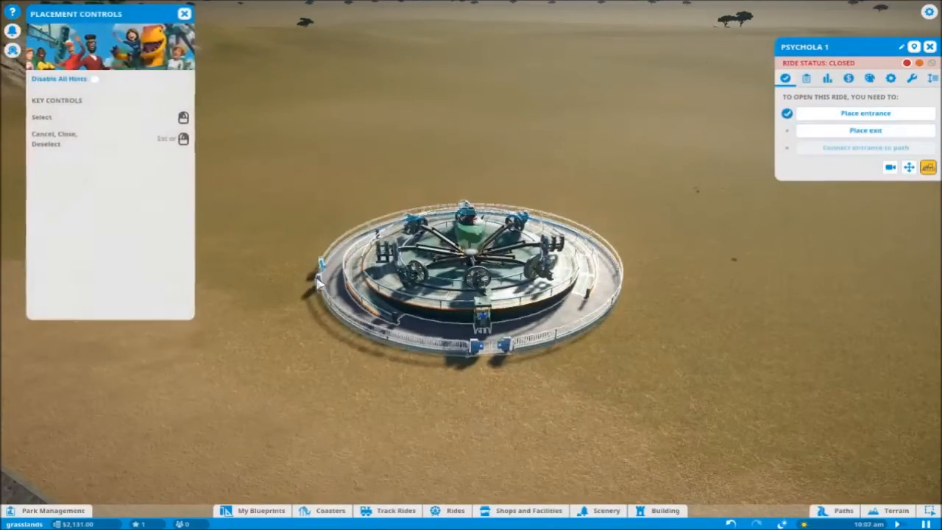
pyautogui.click(833, 511)
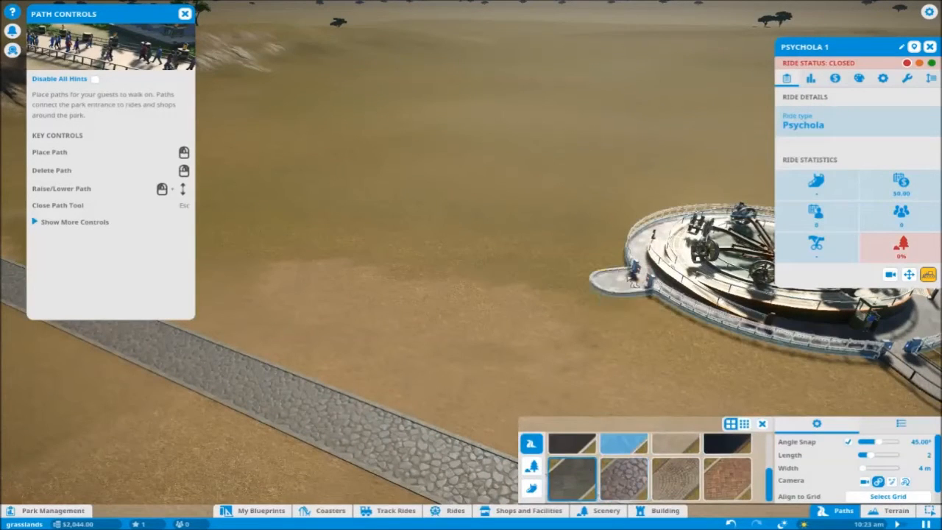
# Lay queue and exit paths from the Psychola to the main walkway and open the ride.
pyautogui.click(523, 297)
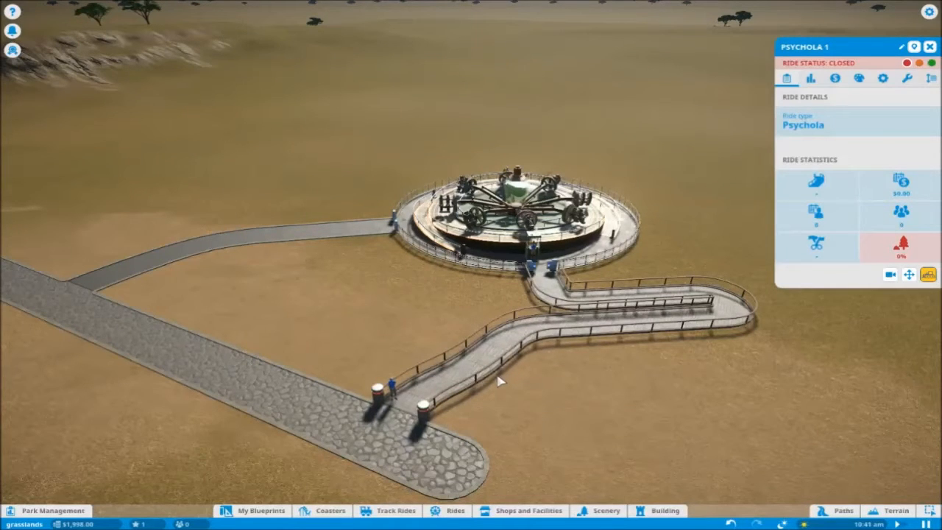
pyautogui.click(919, 62)
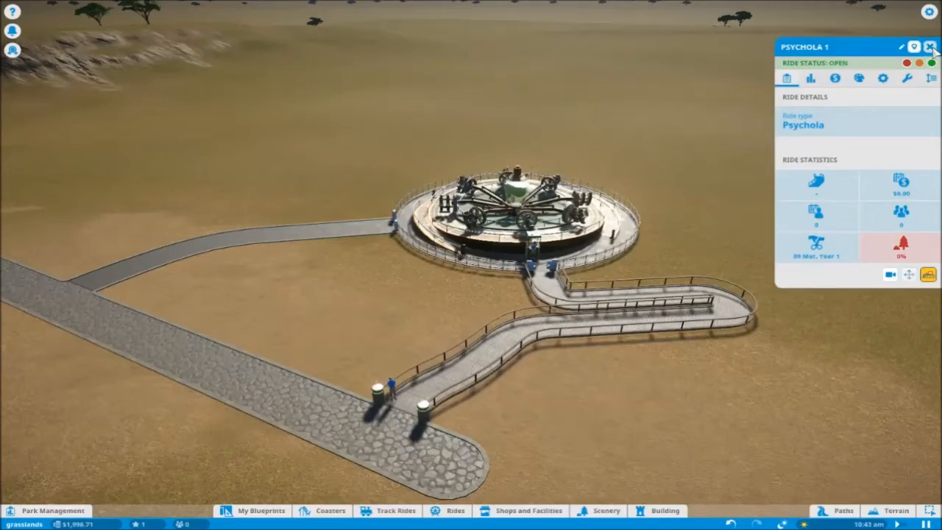
pyautogui.click(930, 46)
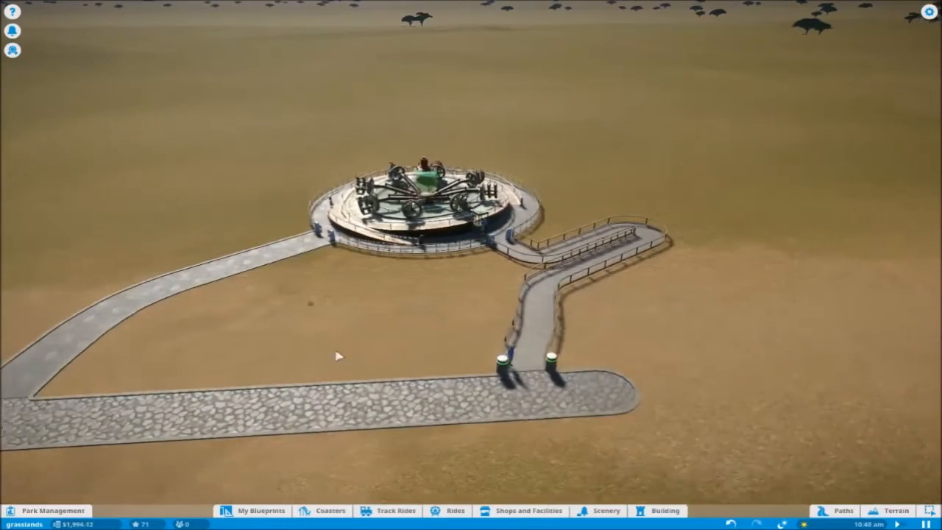
# Browse the scenery and rides catalogues and pick the Whirly Rig to place.
pyautogui.click(606, 511)
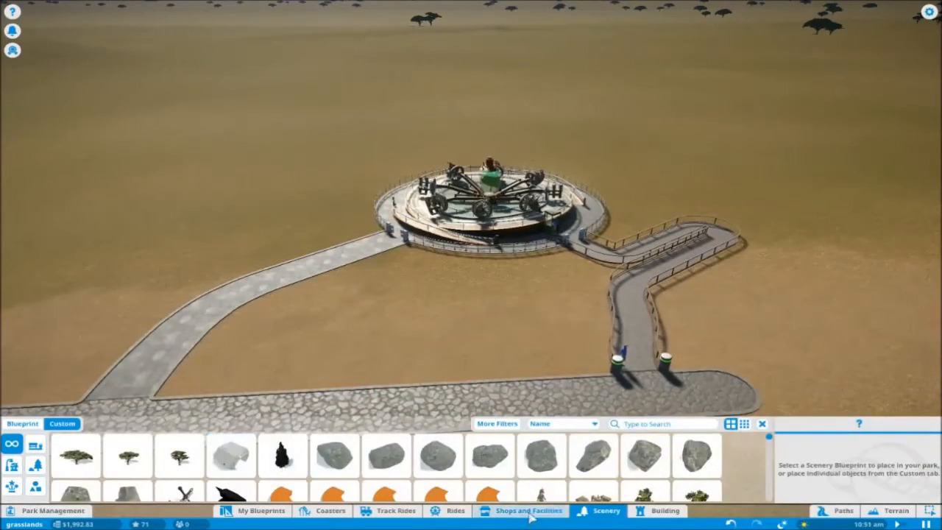
pyautogui.click(522, 509)
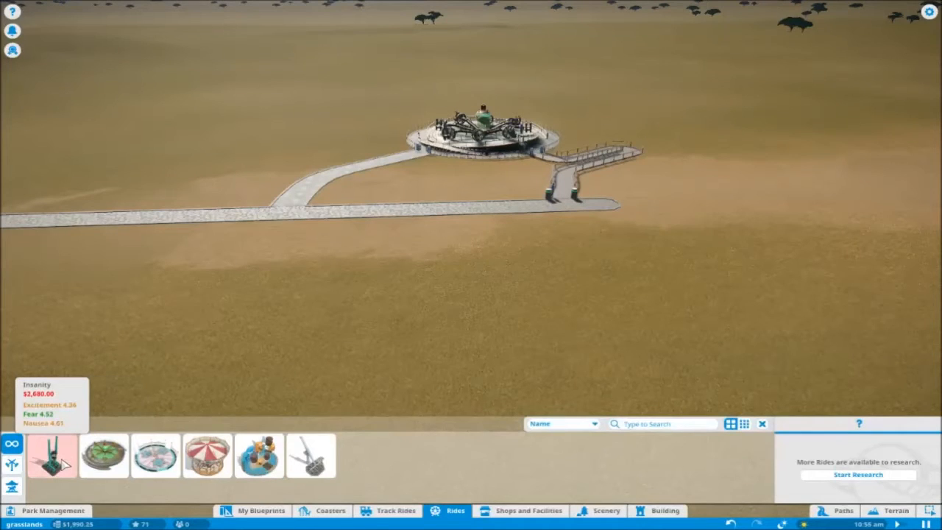
pyautogui.click(156, 457)
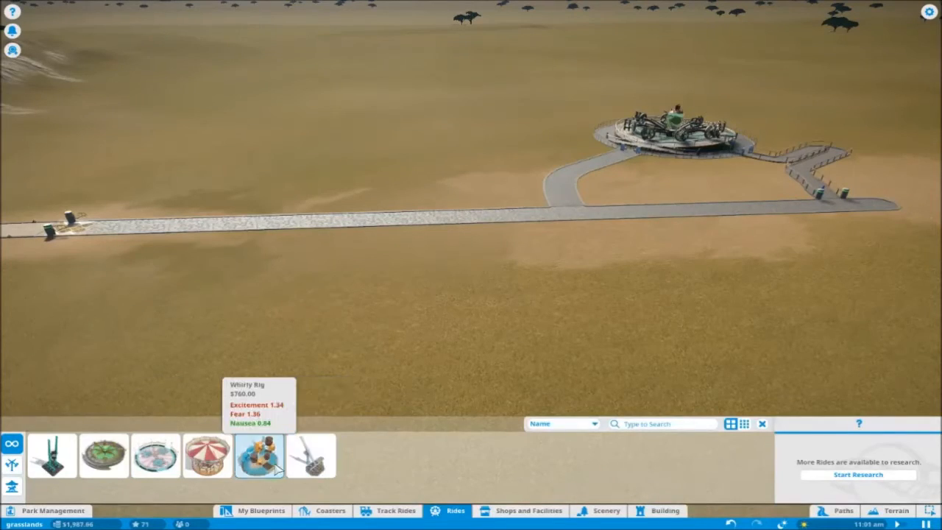
pyautogui.click(259, 457)
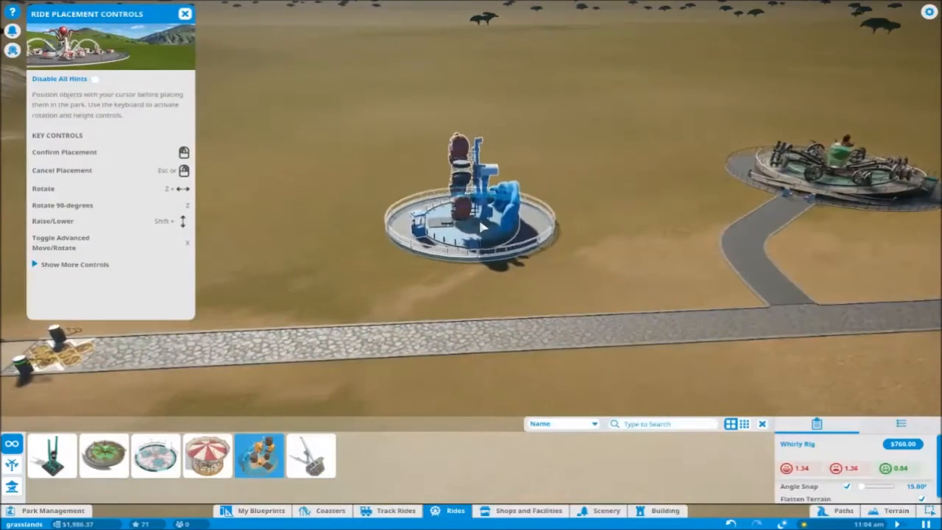
# Set the Whirly Rig beside the main path, add its entrance, exit and connecting paths, and open it.
pyautogui.click(500, 228)
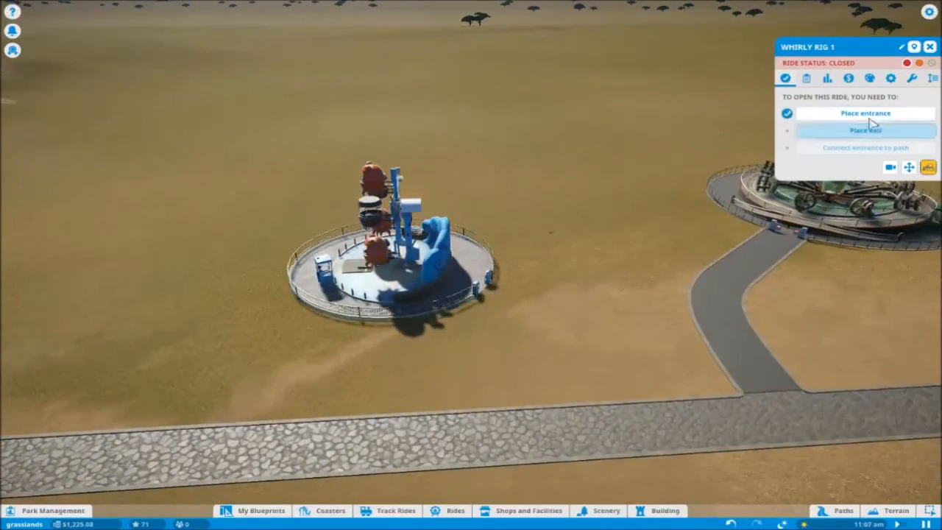
pyautogui.click(865, 129)
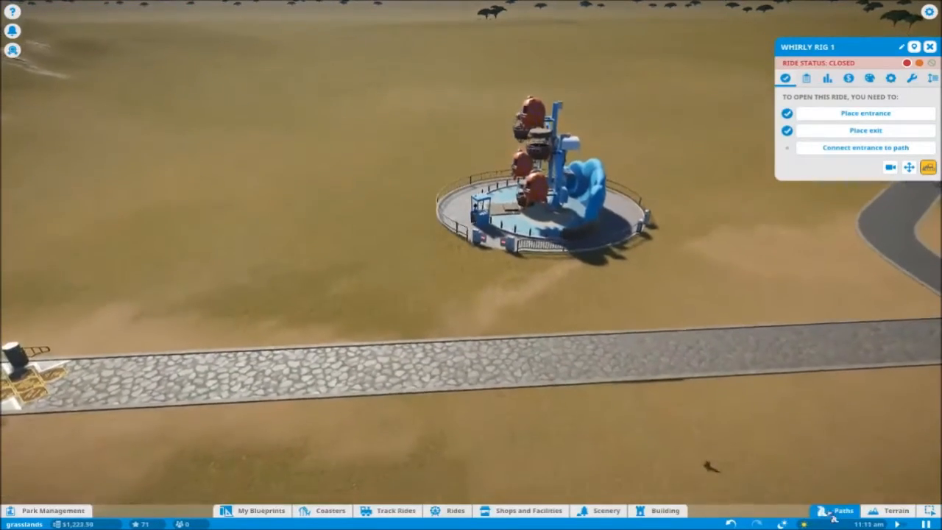
pyautogui.click(842, 511)
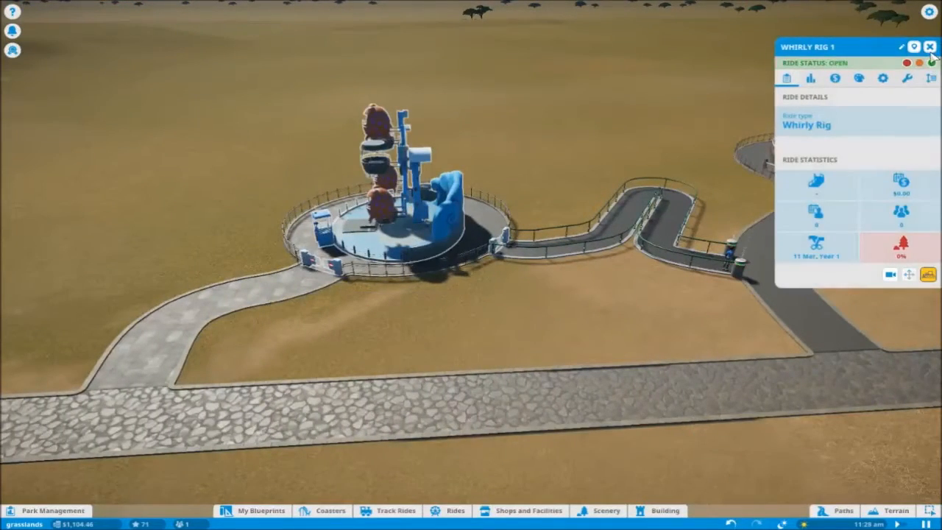
pyautogui.click(930, 45)
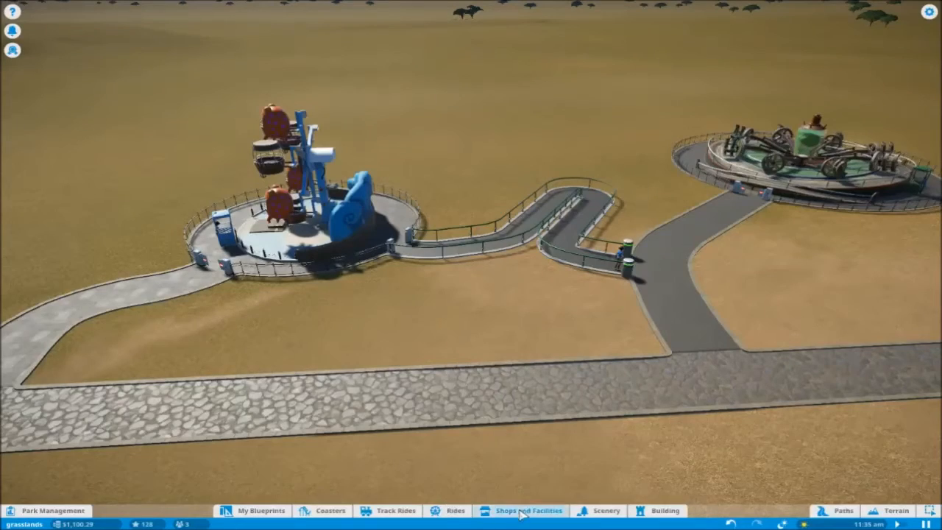
pyautogui.click(521, 511)
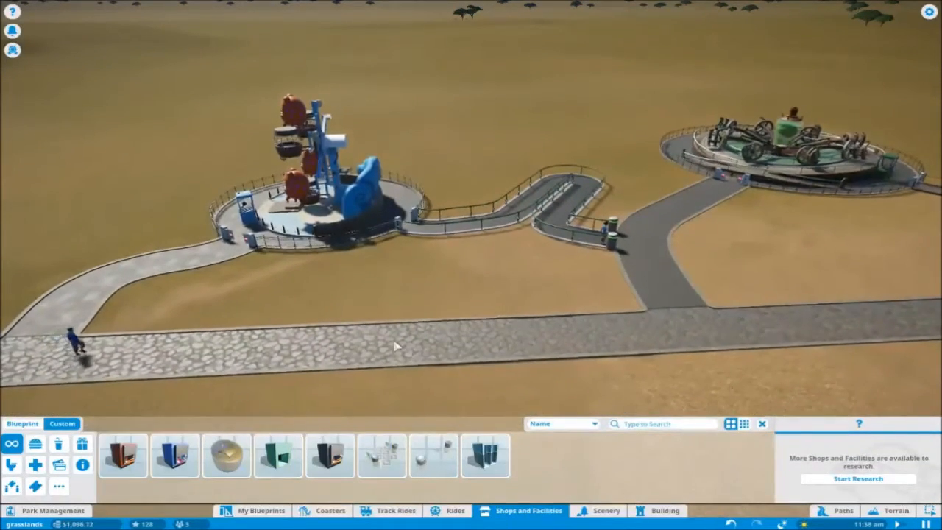
# Place a Chief Beef stall, a Cosmic Cow Milkshakes stall and a Toilet Block along the main path.
pyautogui.click(120, 456)
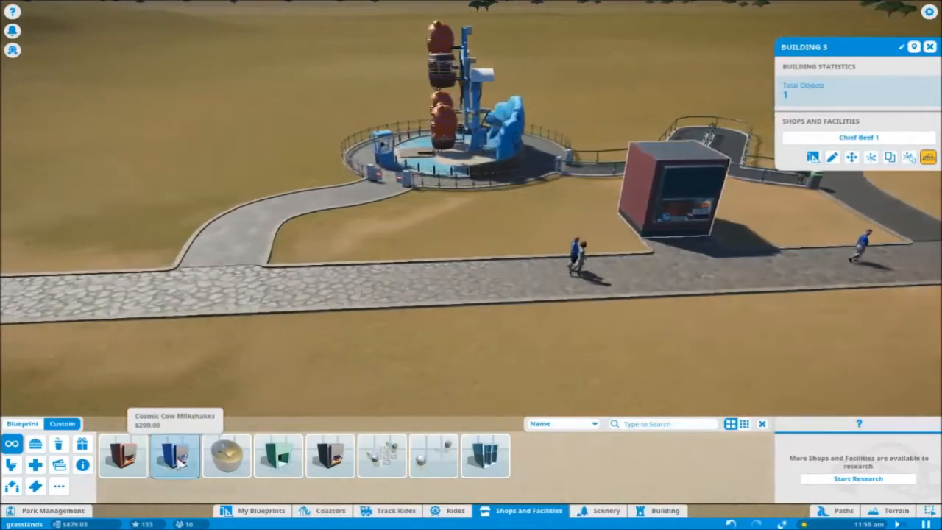
pyautogui.click(174, 457)
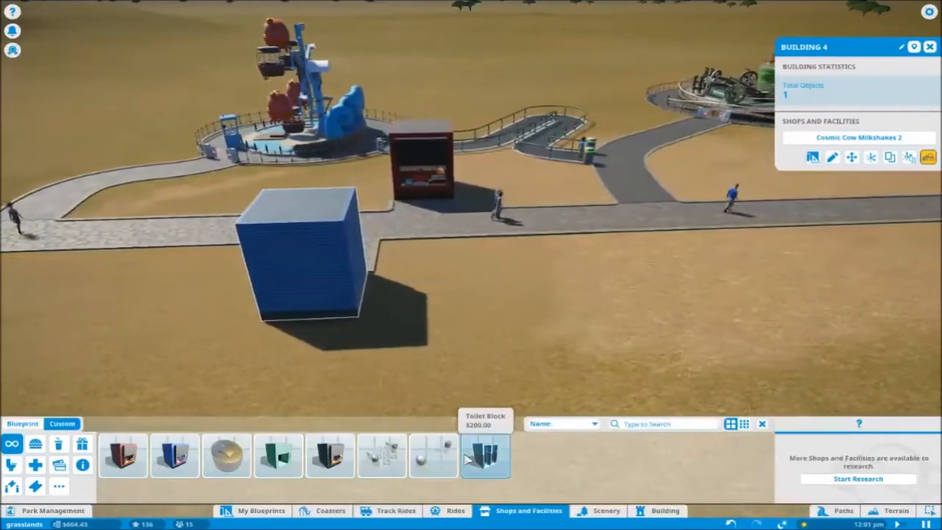
pyautogui.click(486, 455)
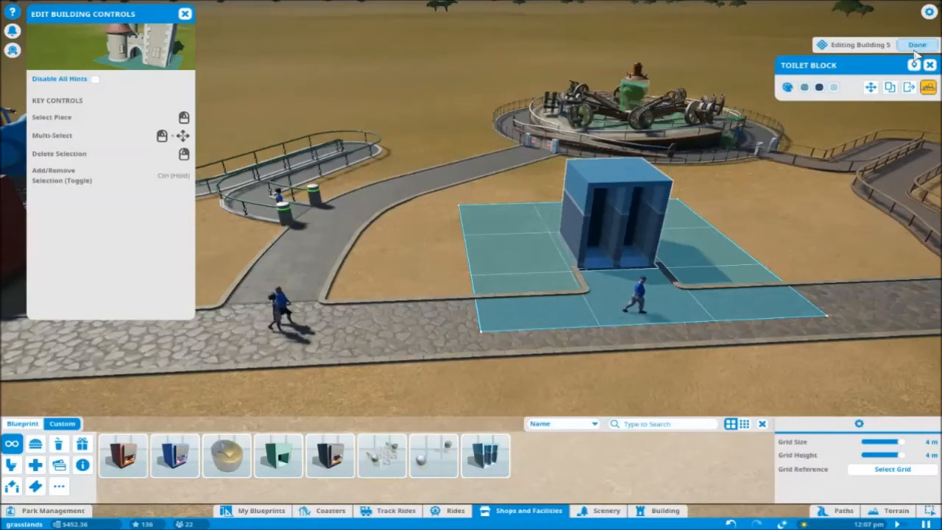
pyautogui.click(917, 44)
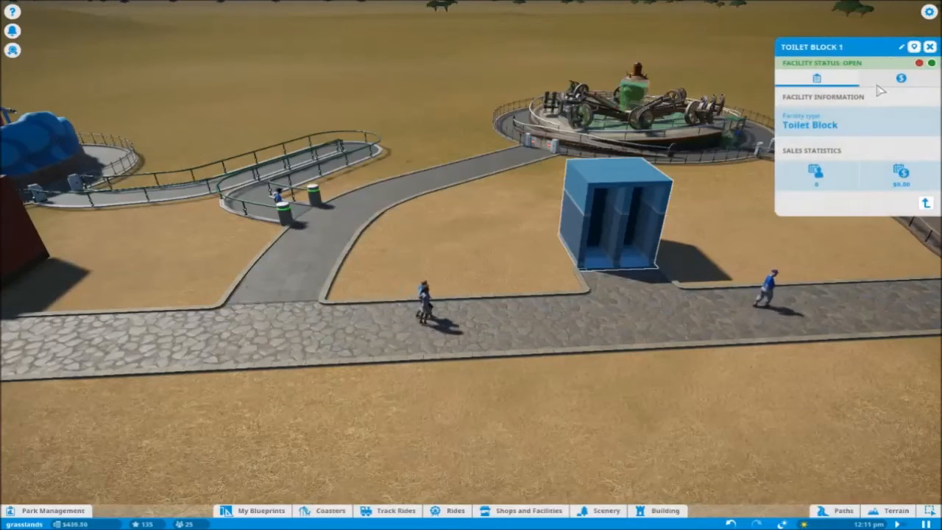
# Review the toilet block and Psychola info panels and close them.
pyautogui.click(901, 78)
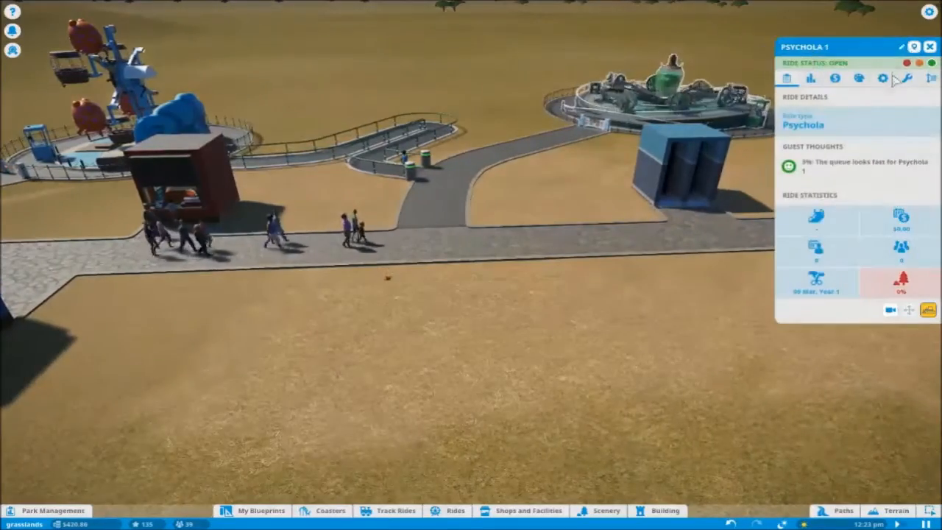
pyautogui.click(834, 78)
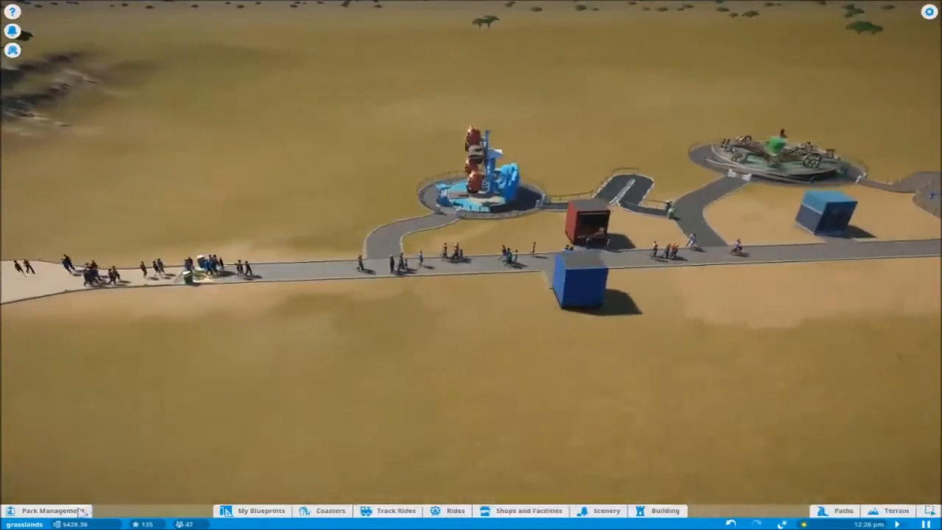
# Raise the Standard and Family entrance ticket prices above free, then view the park research page.
pyautogui.click(47, 509)
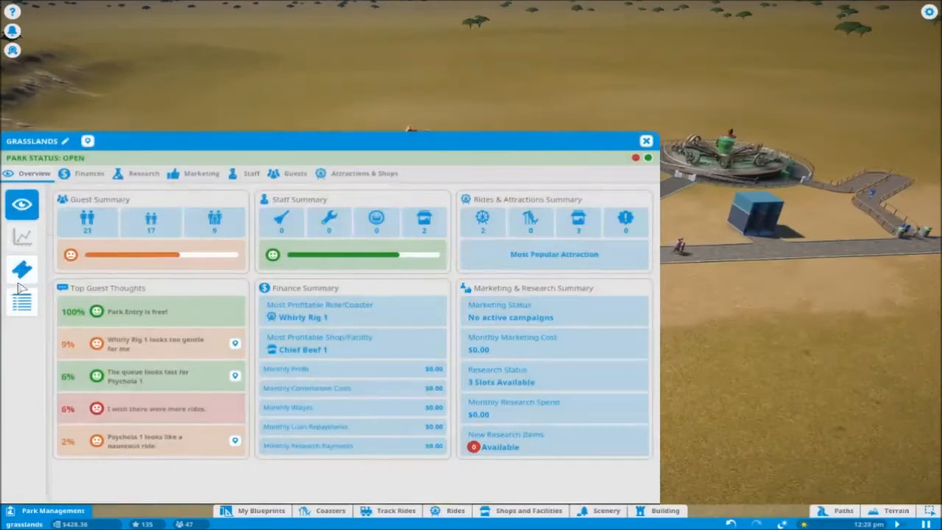
pyautogui.click(21, 269)
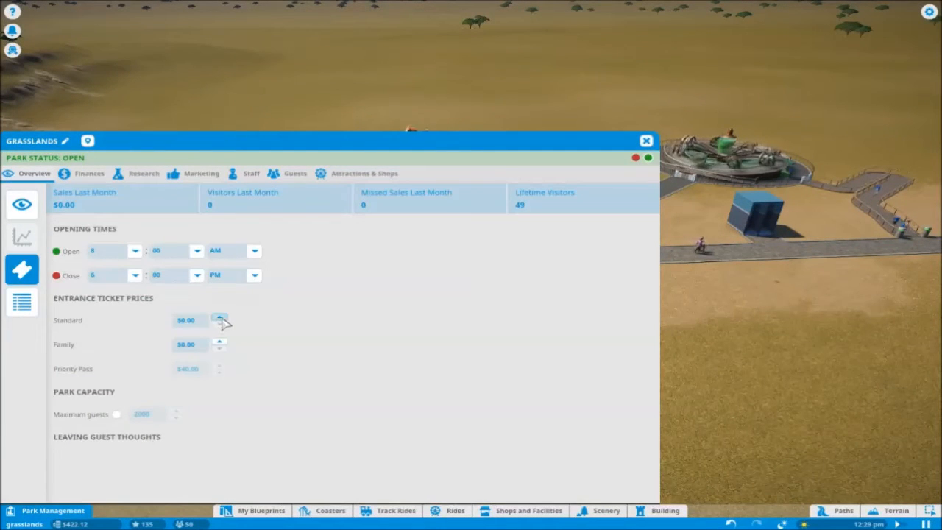
pyautogui.click(218, 318)
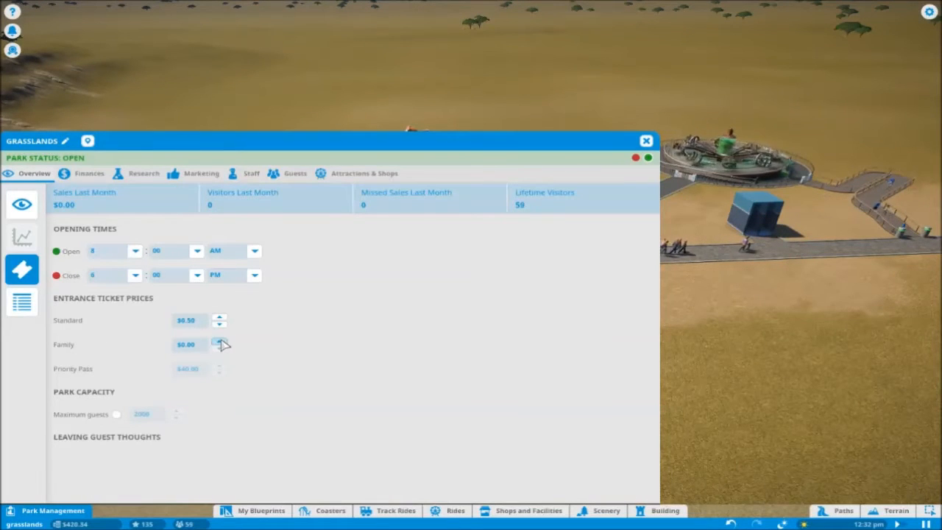
pyautogui.click(218, 341)
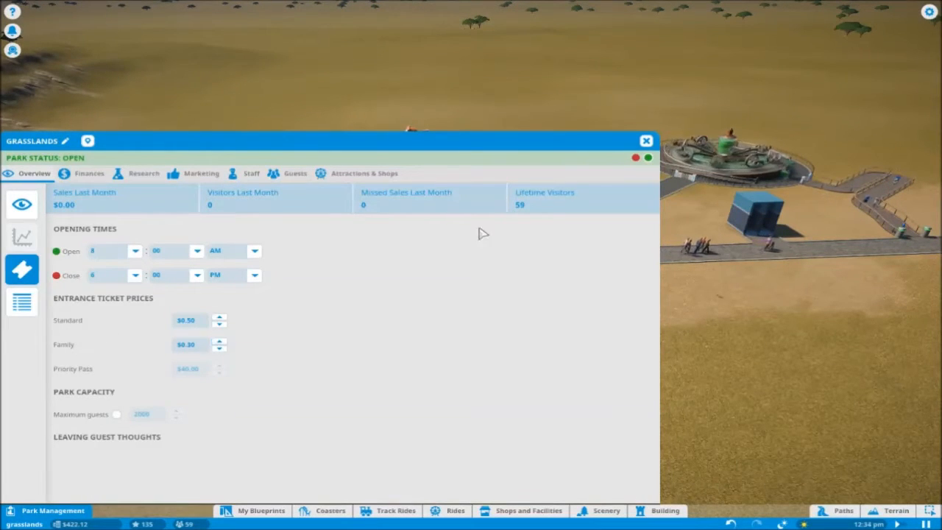
pyautogui.click(645, 141)
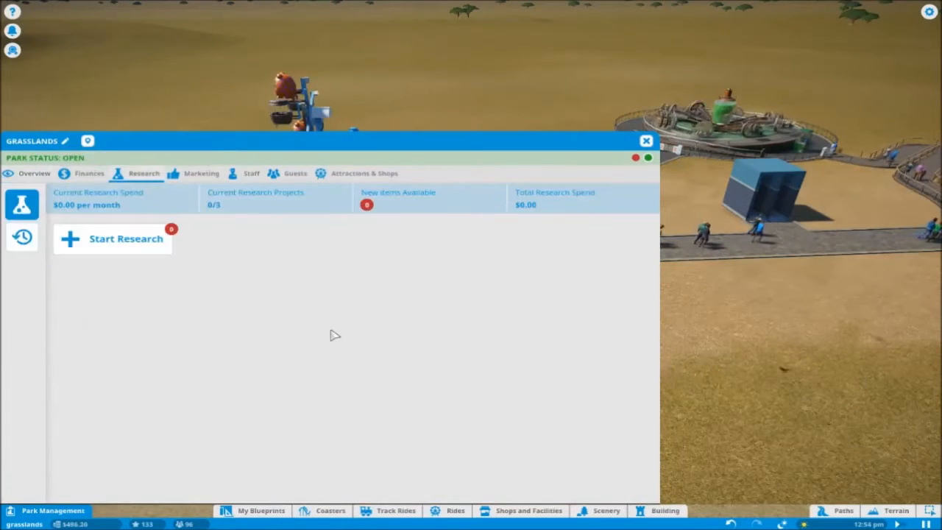
# Start research, leave park management, and check one passing guest's thoughts and needs.
pyautogui.click(127, 239)
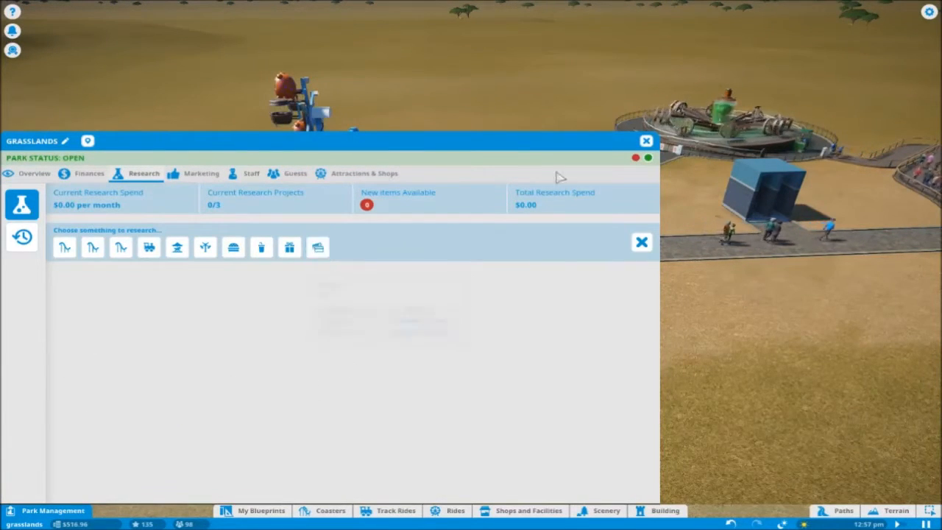
pyautogui.click(646, 141)
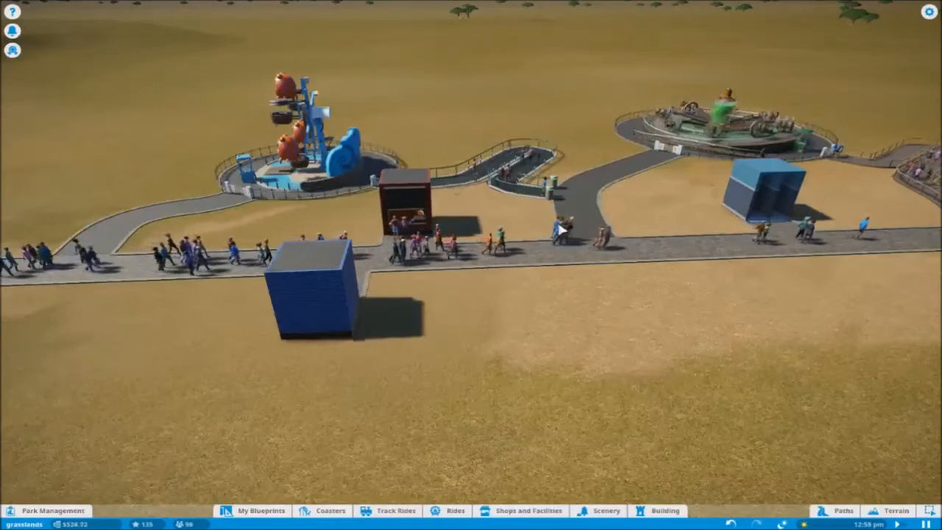
pyautogui.click(560, 228)
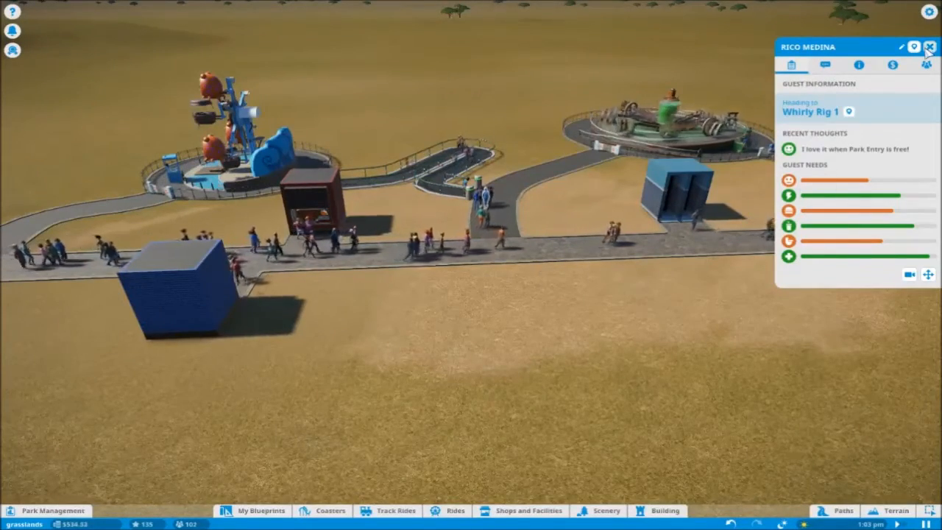
pyautogui.click(931, 46)
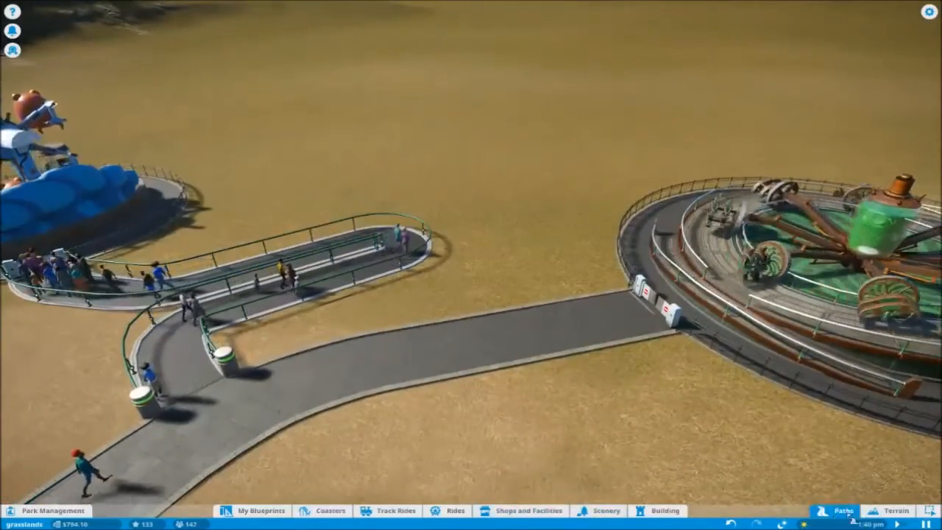
# Show the flat rides catalogue from the bottom toolbar.
pyautogui.click(842, 511)
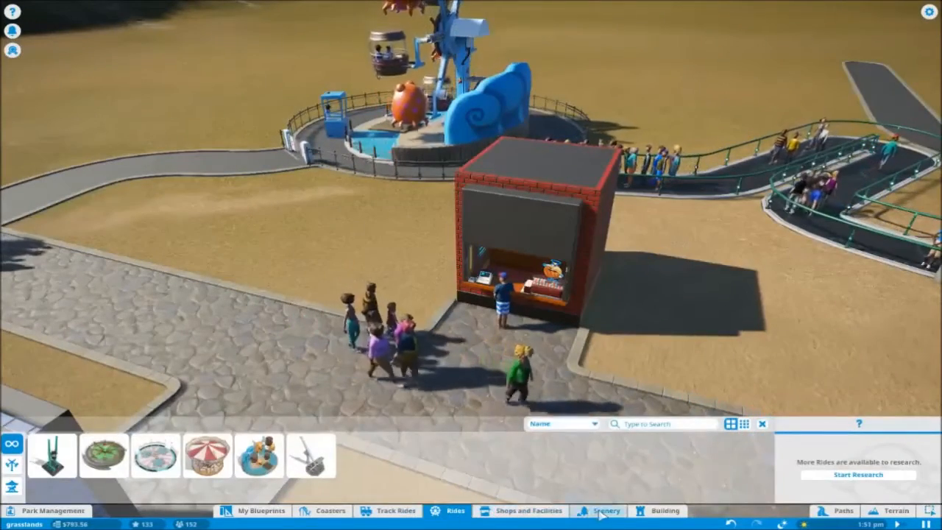
# Find the Barrel Bin in scenery and set two of them beside the paths.
pyautogui.click(607, 511)
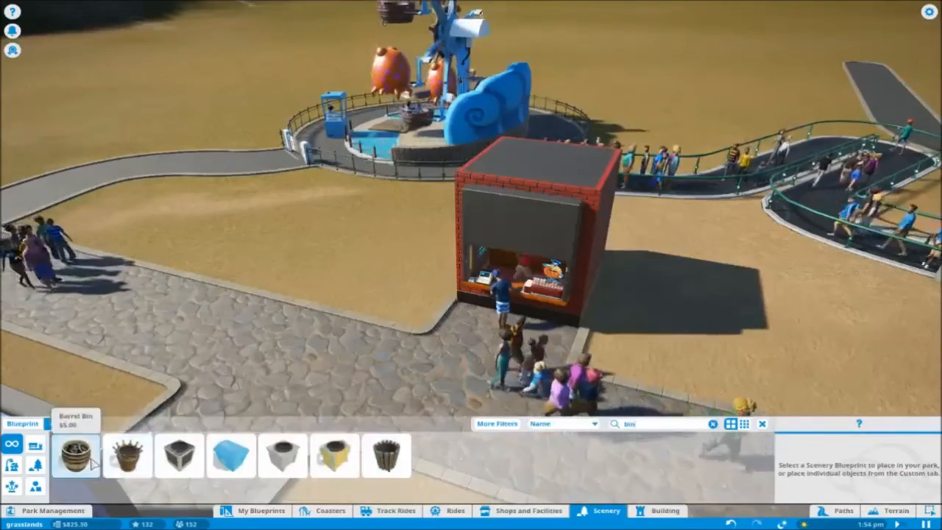
pyautogui.click(75, 455)
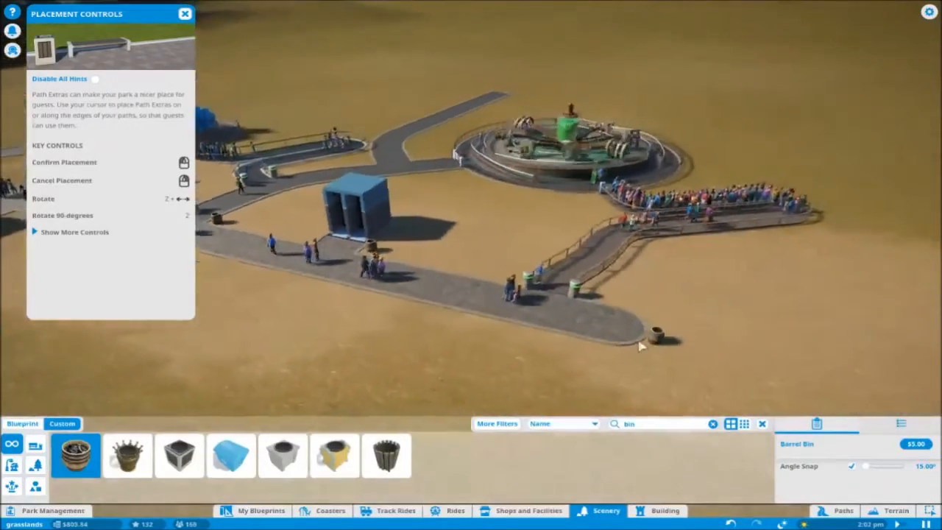
pyautogui.click(229, 456)
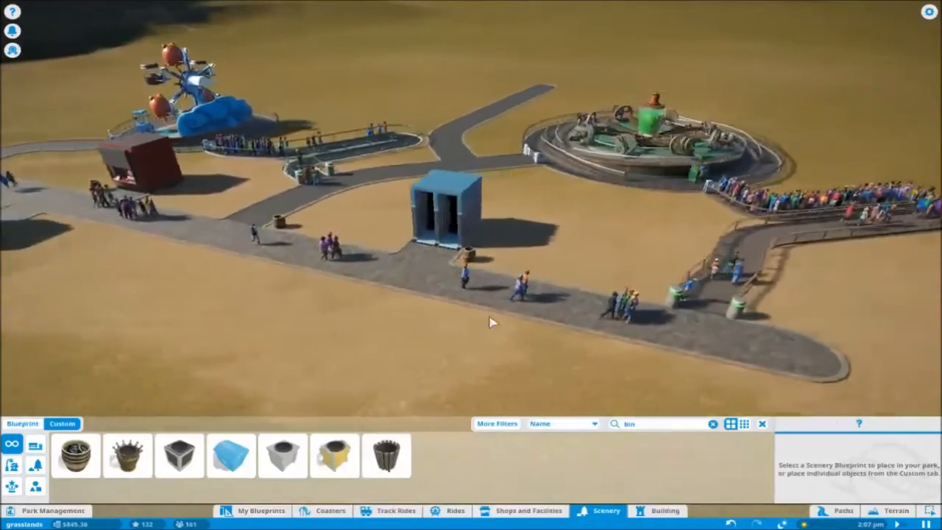
pyautogui.click(386, 456)
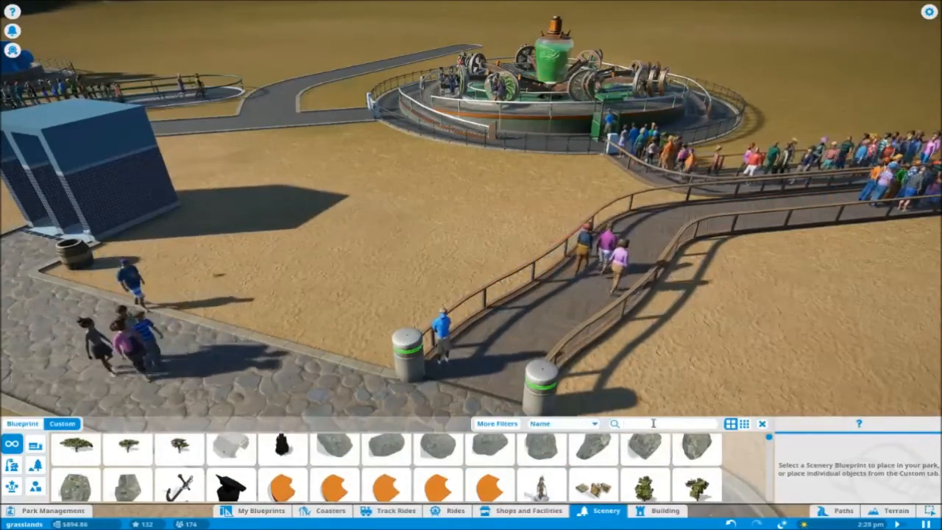
# Search scenery for 'oil', place the oil pump by Psychola's queue and view Psychola's details.
pyautogui.write('oil')
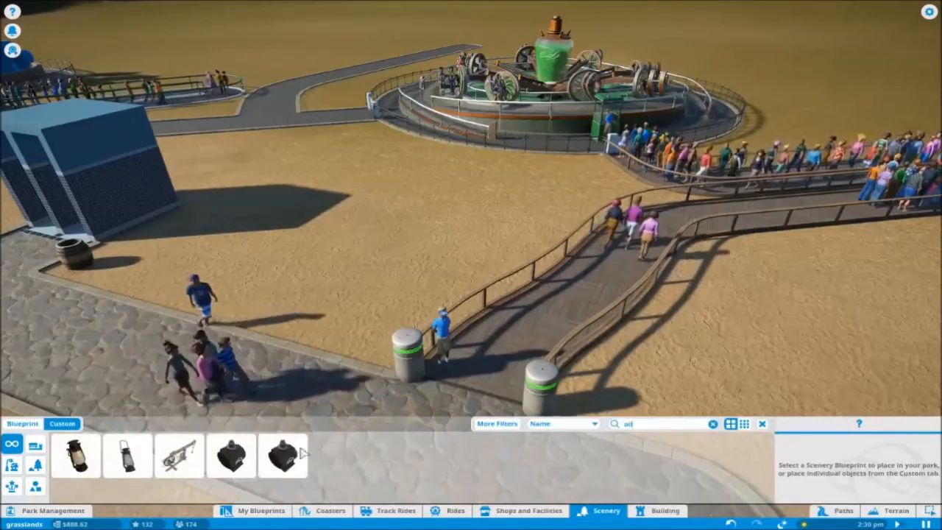
pyautogui.click(179, 457)
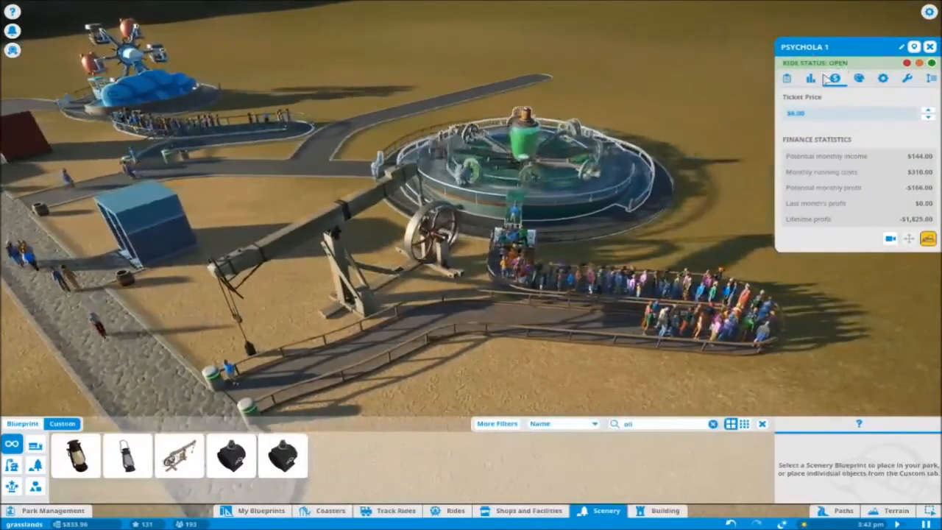
pyautogui.click(786, 78)
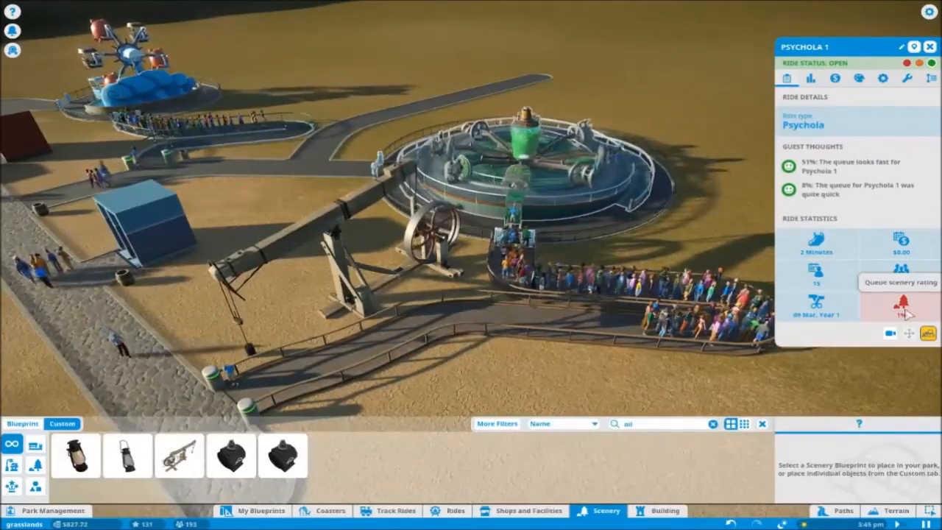